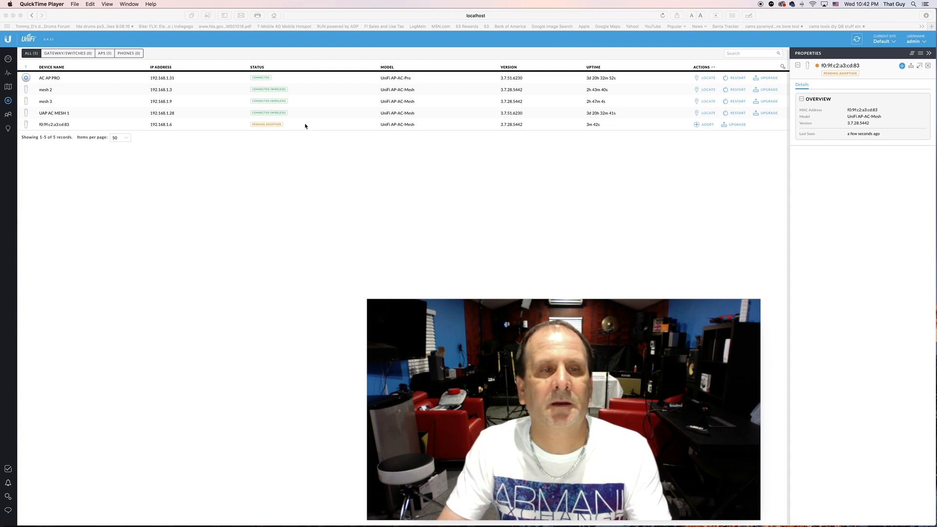
mouse_move(284, 127)
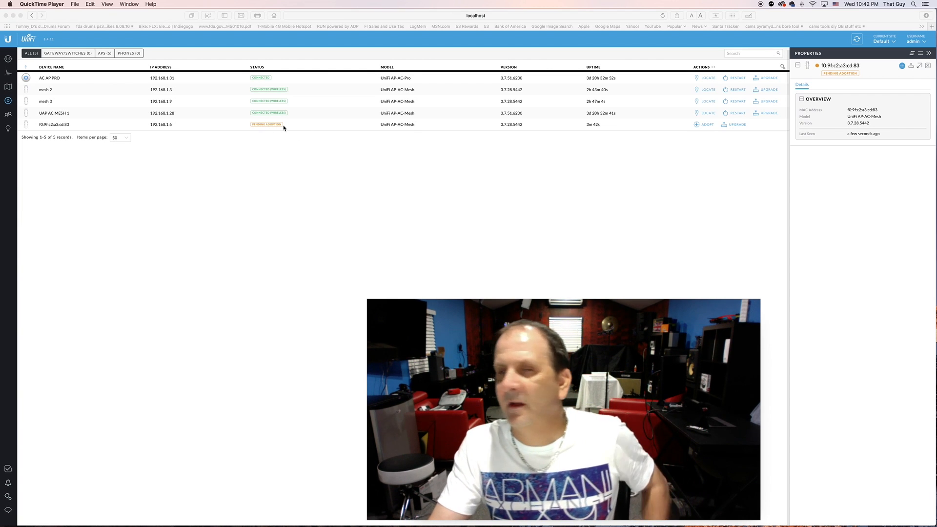
mouse_move(293, 128)
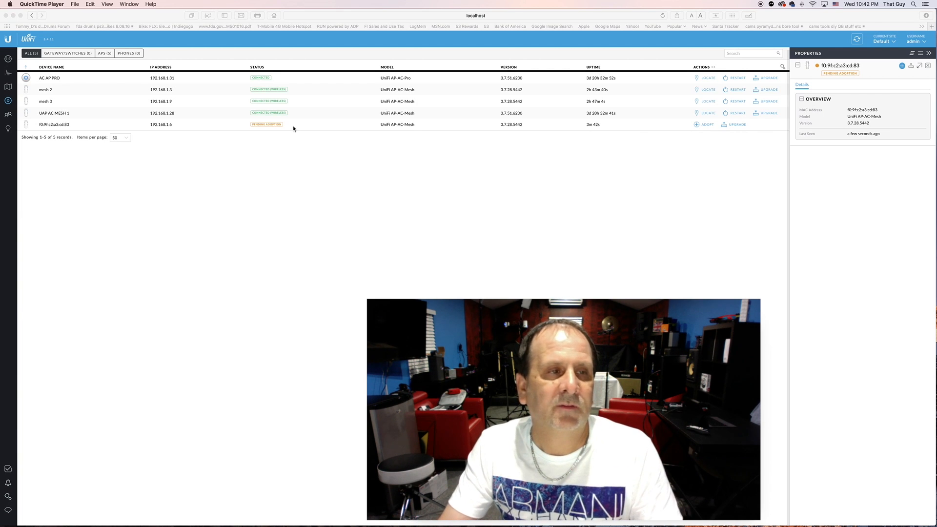
mouse_move(310, 124)
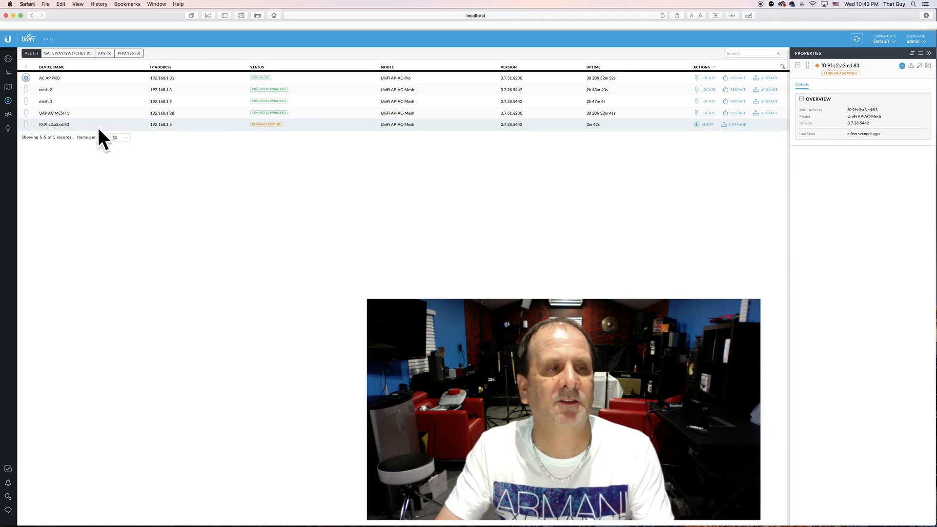
mouse_move(54, 124)
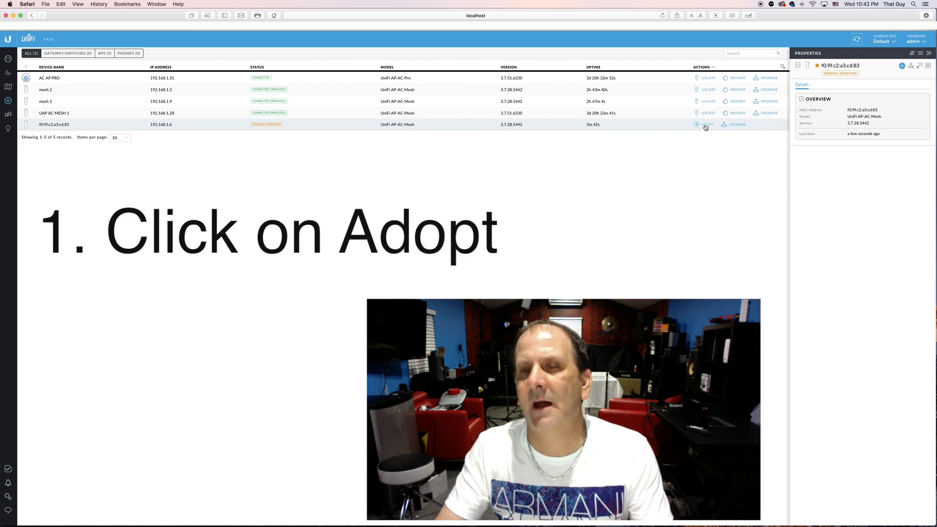
mouse_move(696, 124)
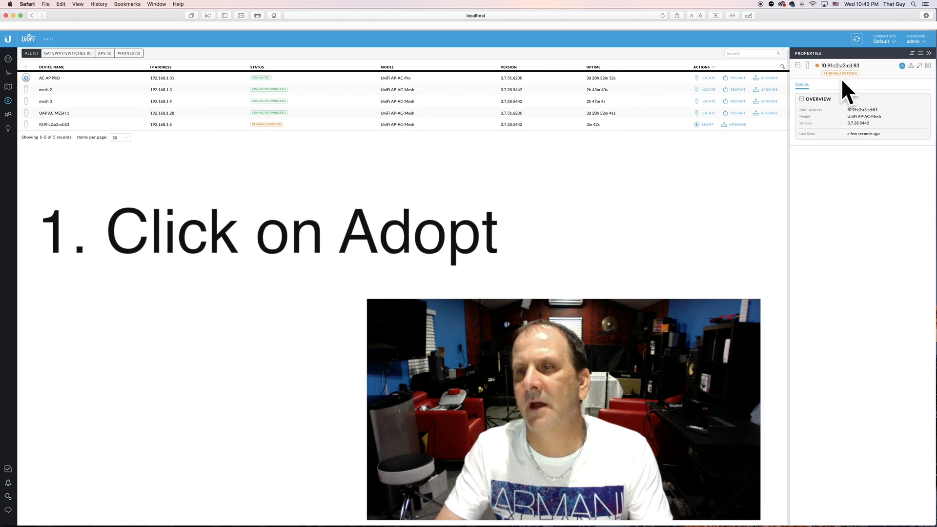
Step: Adopt the pending AP-AC-Mesh unit f0:9f:c2:a3:cd:83 so it starts provisioning
left_click(706, 124)
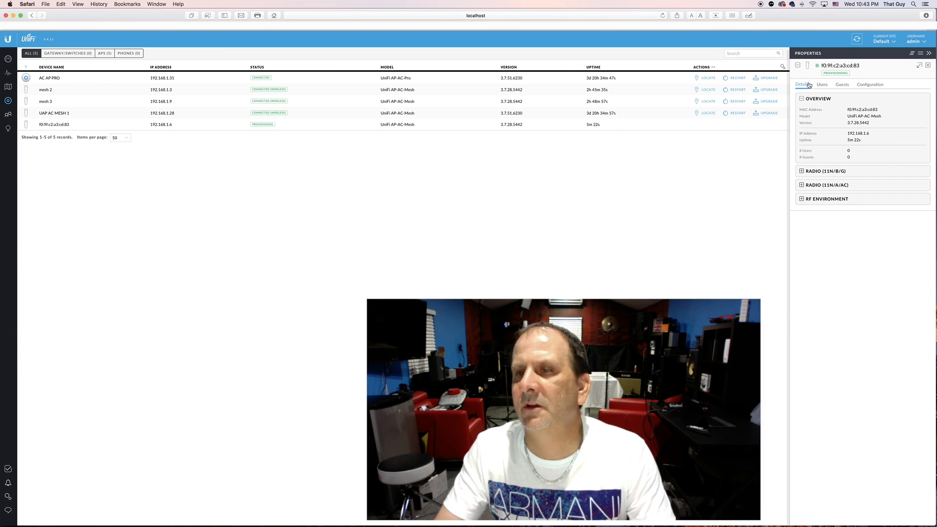
Step: Set the new access point's alias to 'mesh 4' under General and save it
left_click(871, 85)
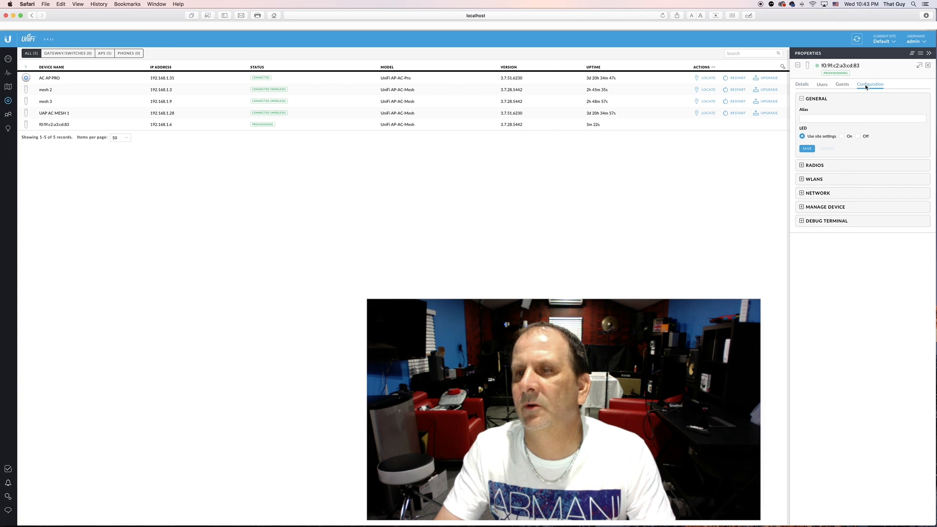
left_click(863, 118)
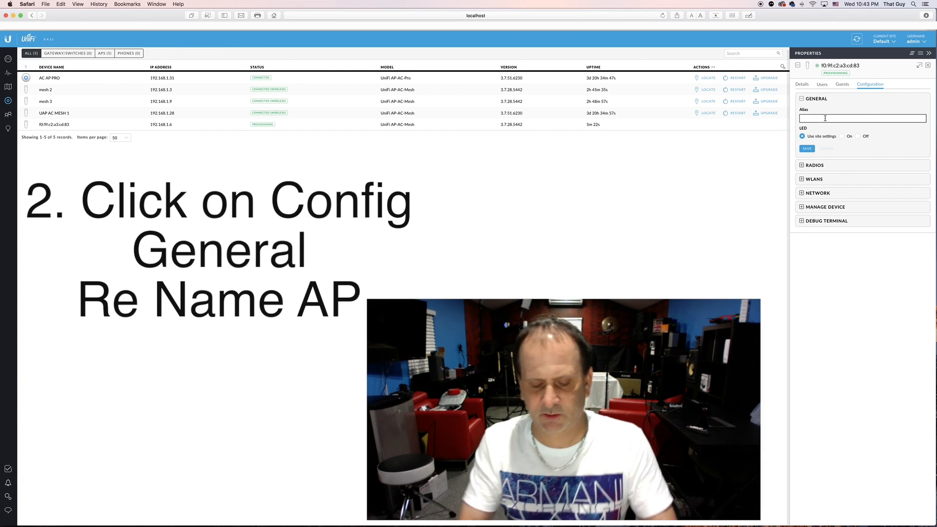
type("mesh")
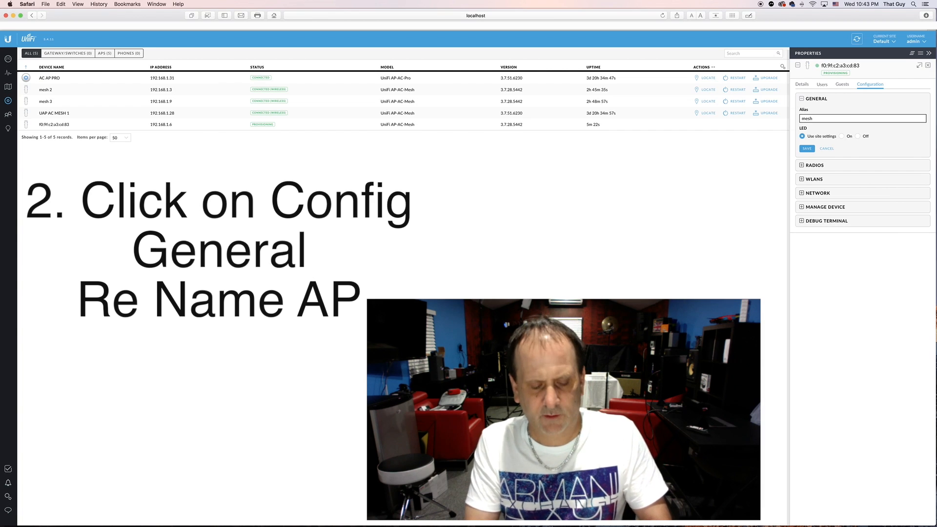
type("4")
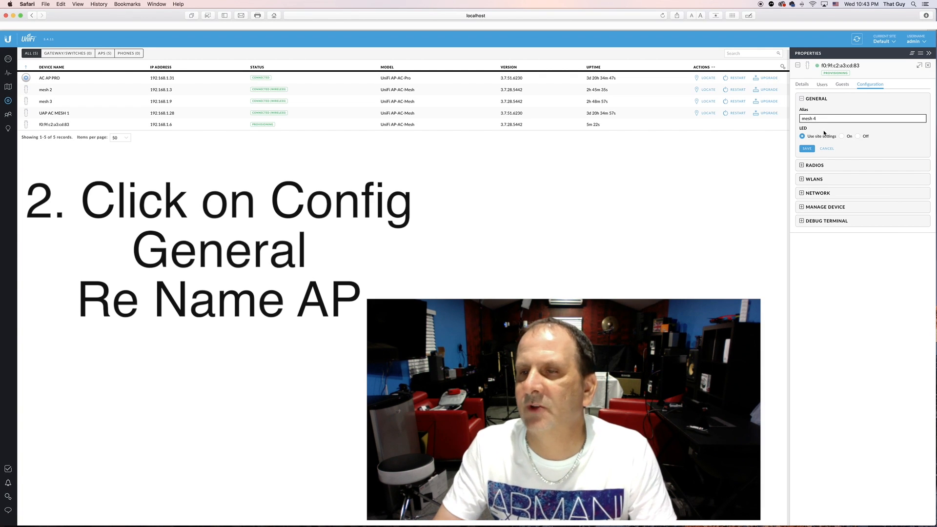
left_click(807, 149)
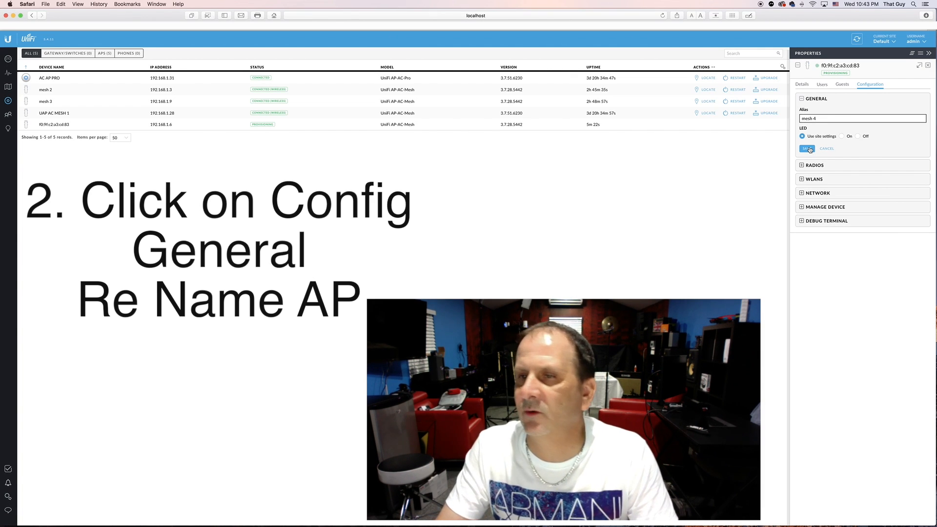
left_click(806, 148)
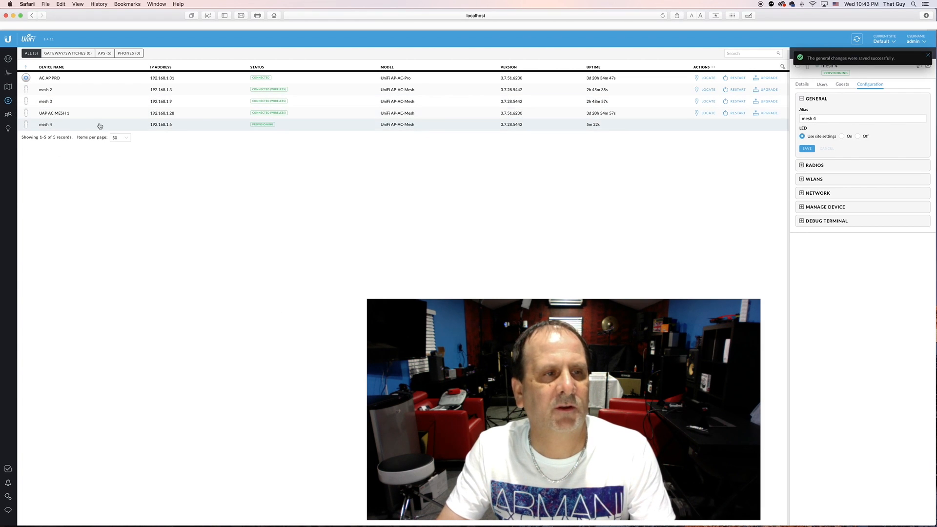
mouse_move(55, 130)
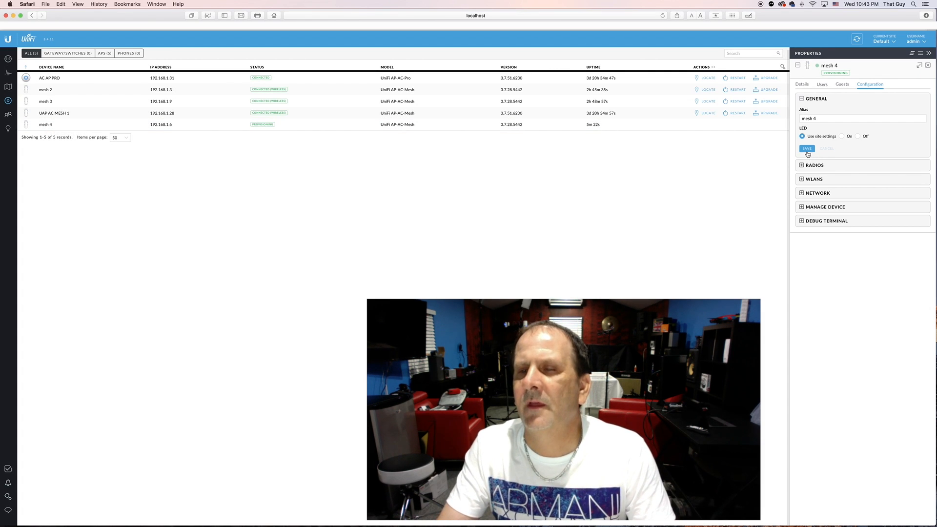
Step: Choose channel 1 for mesh 4's 2G radio and channel 36 for its 5G radio
left_click(806, 148)
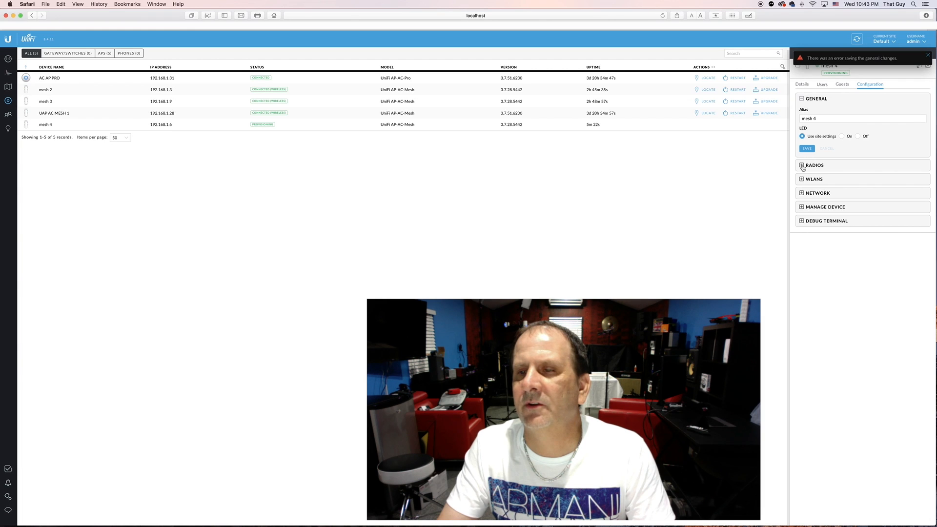
left_click(814, 165)
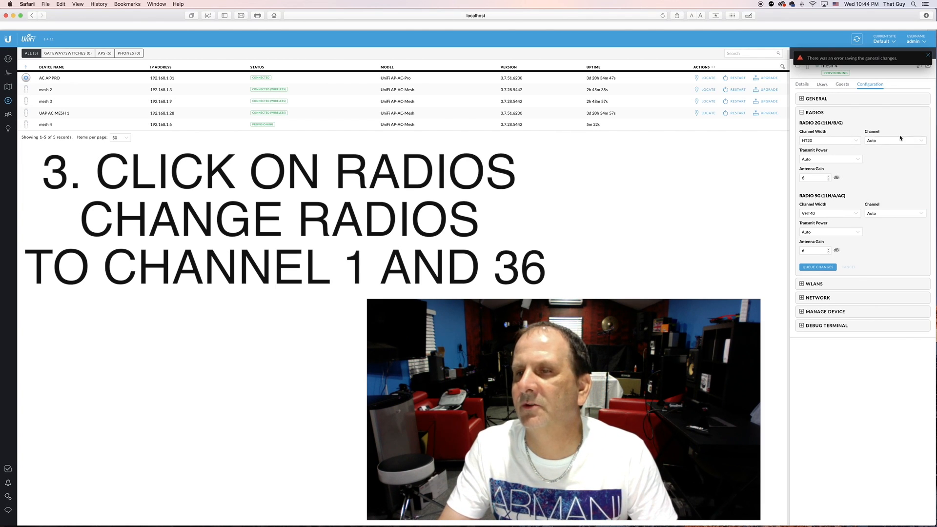
left_click(893, 141)
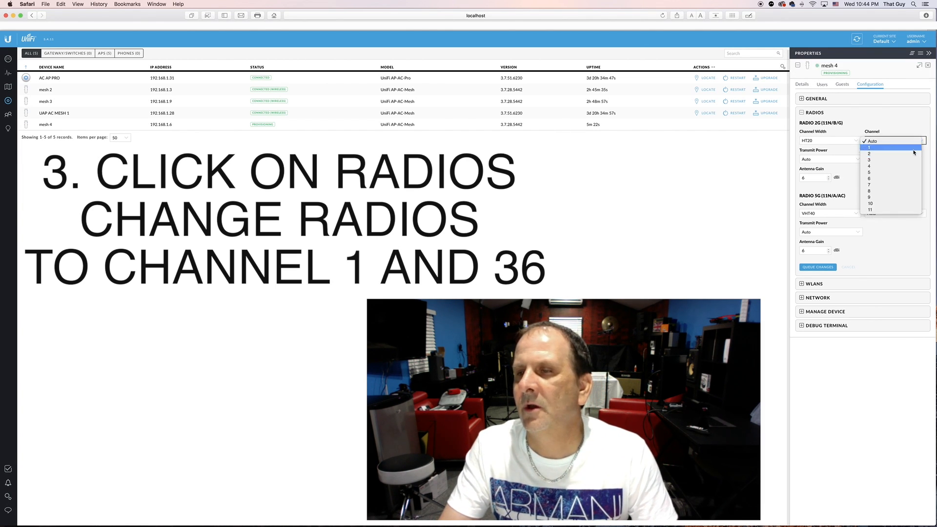
left_click(869, 146)
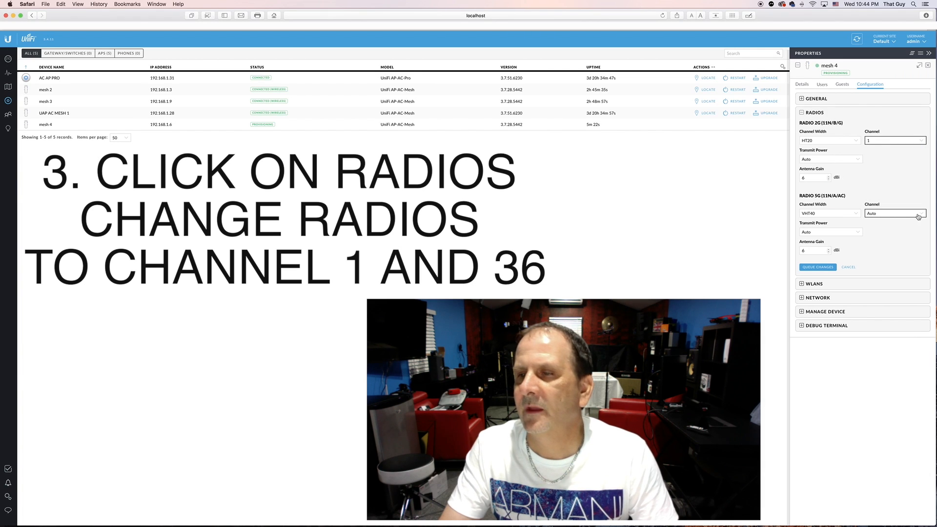
left_click(895, 213)
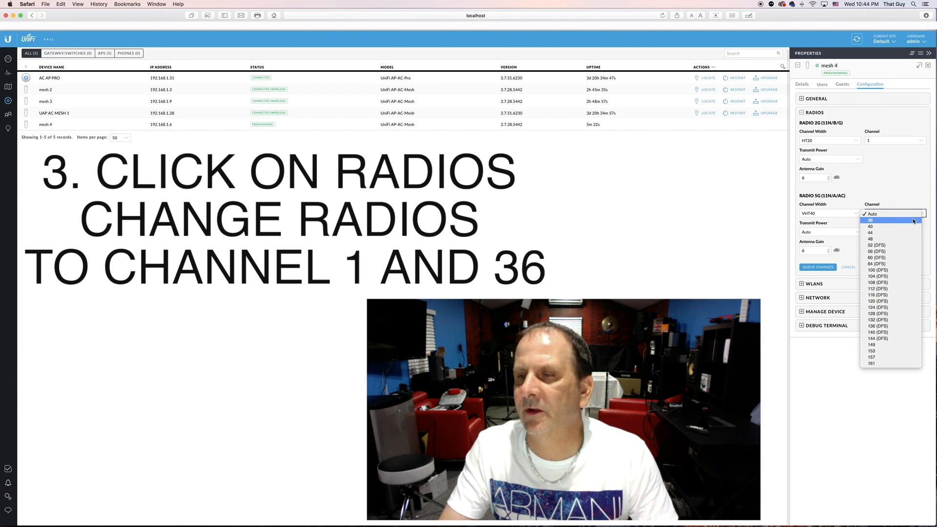
left_click(870, 220)
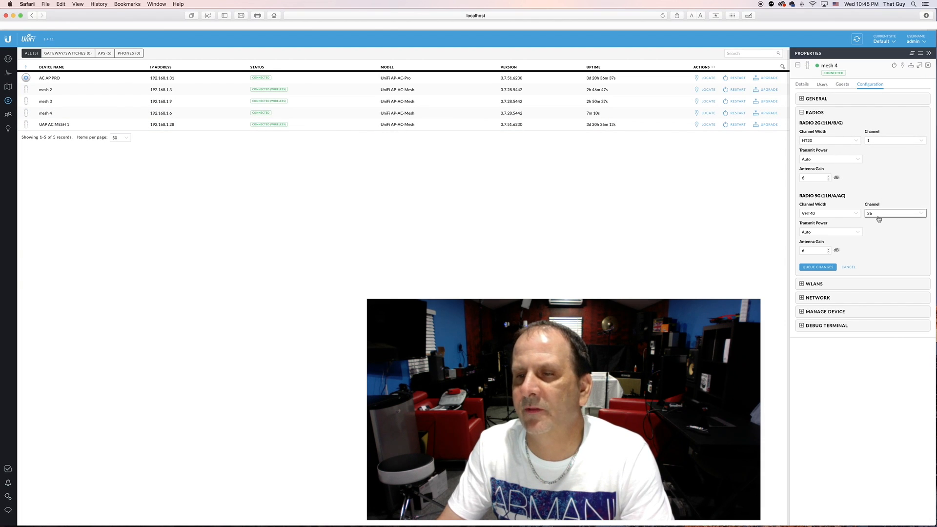
Step: Queue and apply mesh 4's radio channel changes, then collapse Radios
left_click(817, 267)
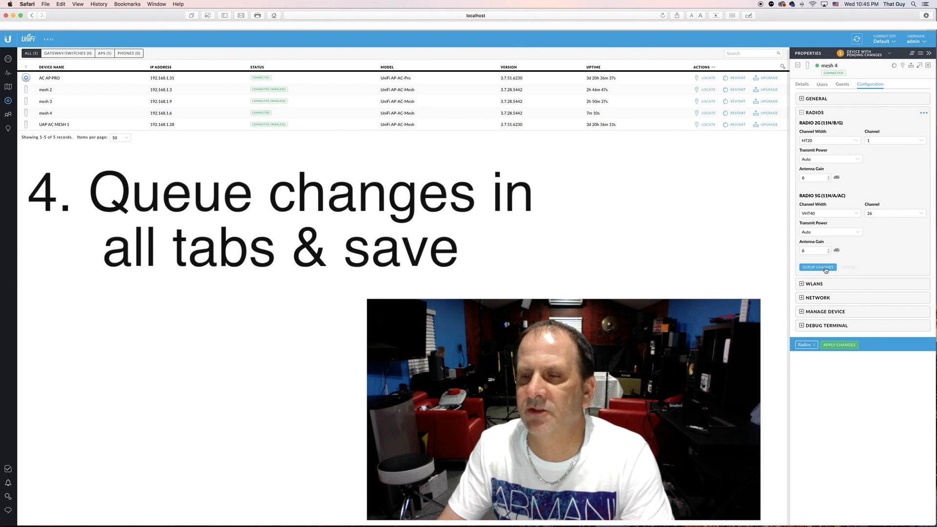
left_click(838, 345)
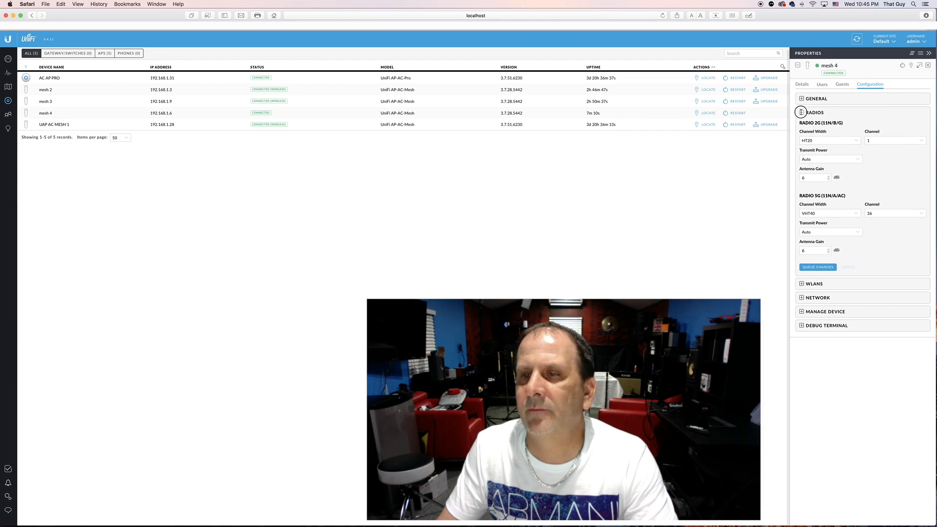
left_click(814, 112)
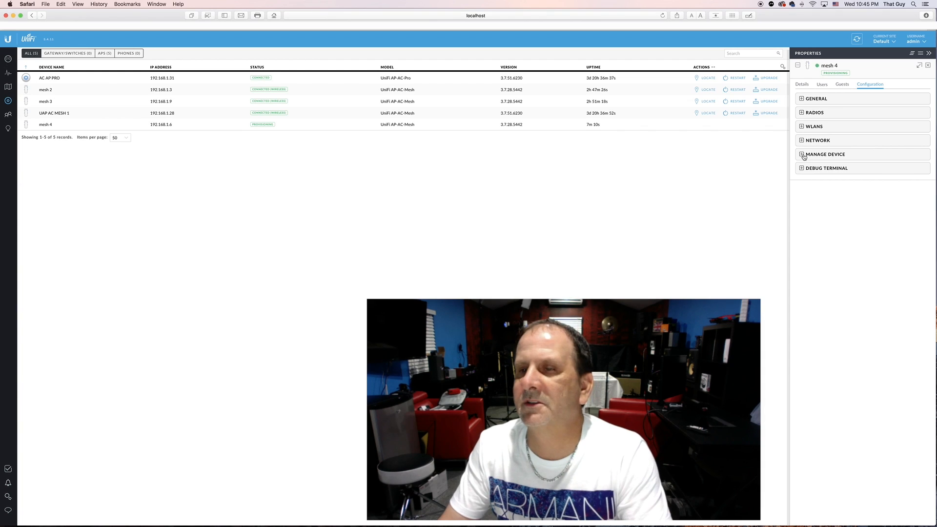
mouse_move(765, 162)
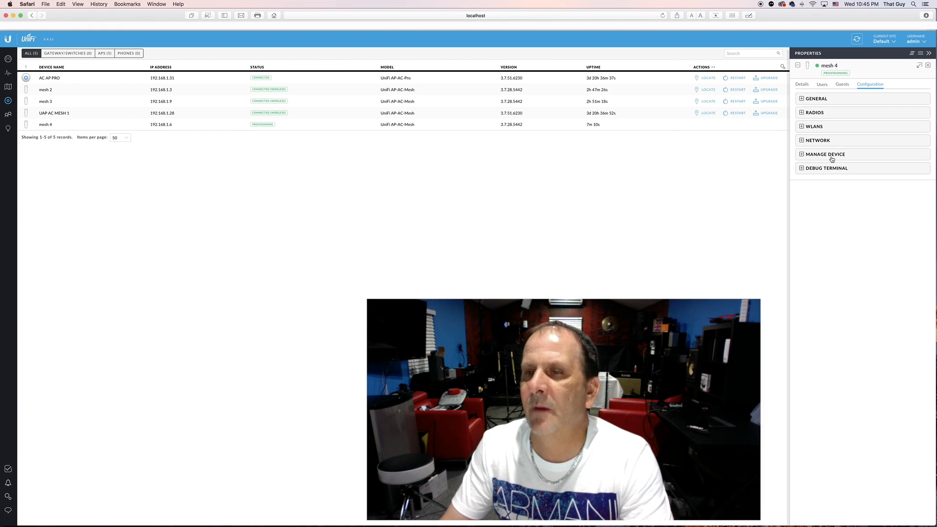
mouse_move(824, 151)
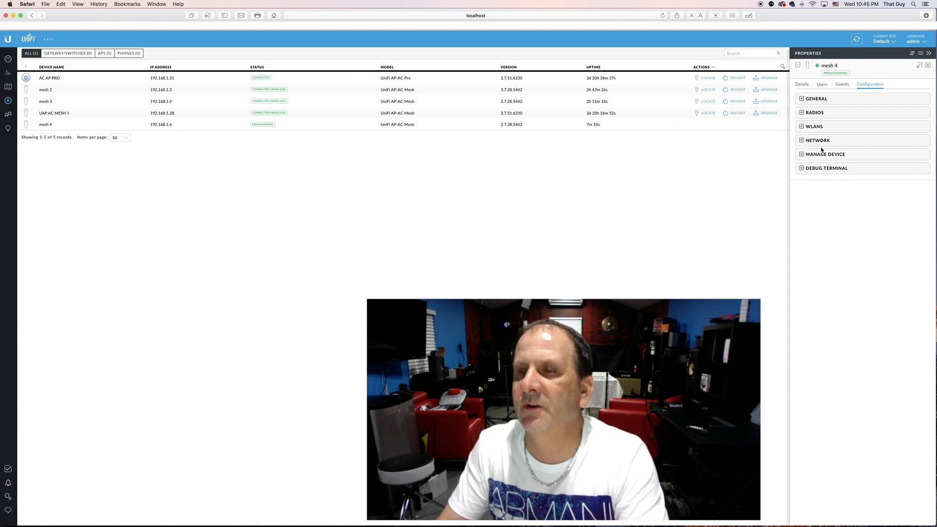
Step: Override mesh 4's 2G network SSID to 'uap ac mesh 24'
left_click(814, 126)
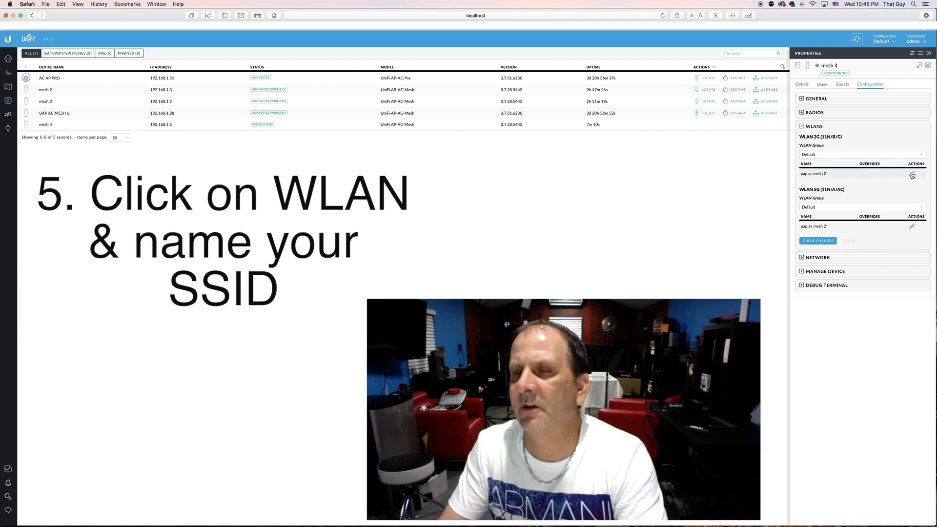
left_click(911, 173)
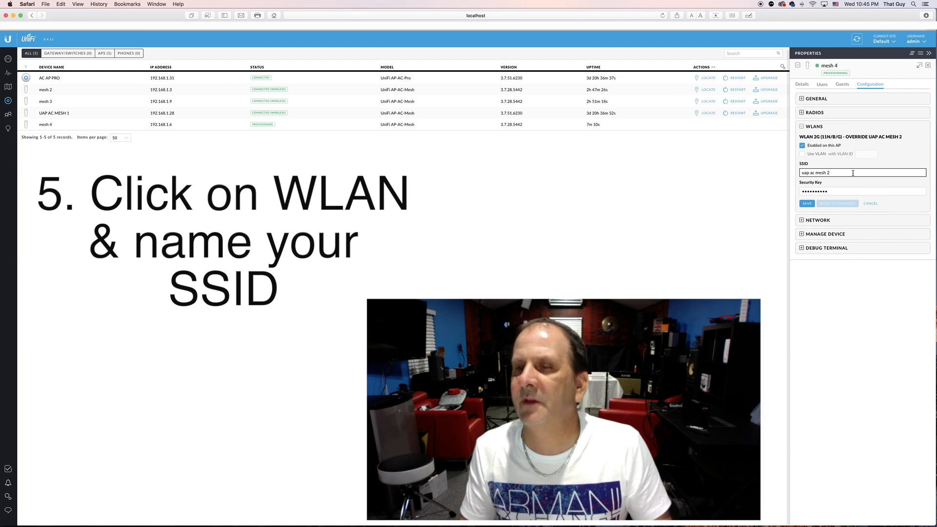
type("4")
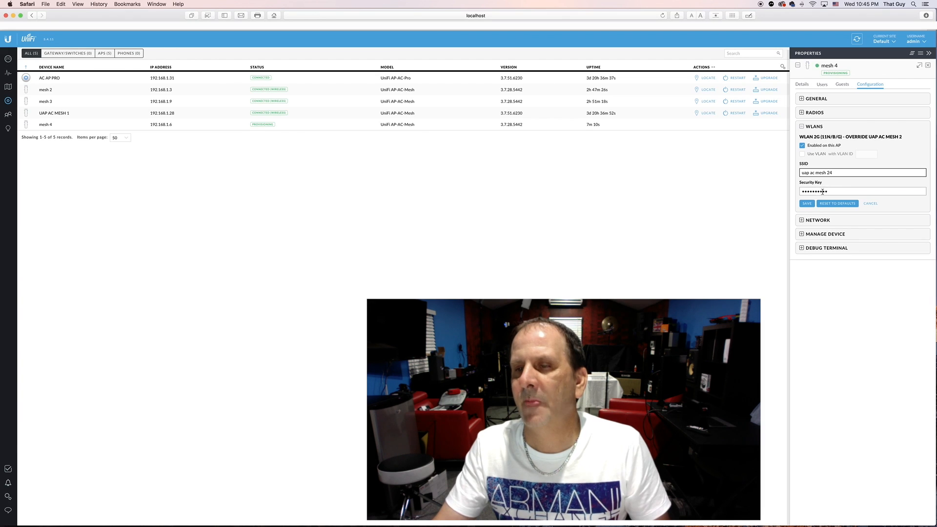
Step: Override mesh 4's 5G network SSID to 'uap ac mesh 54', save it and queue the changes
left_click(806, 203)
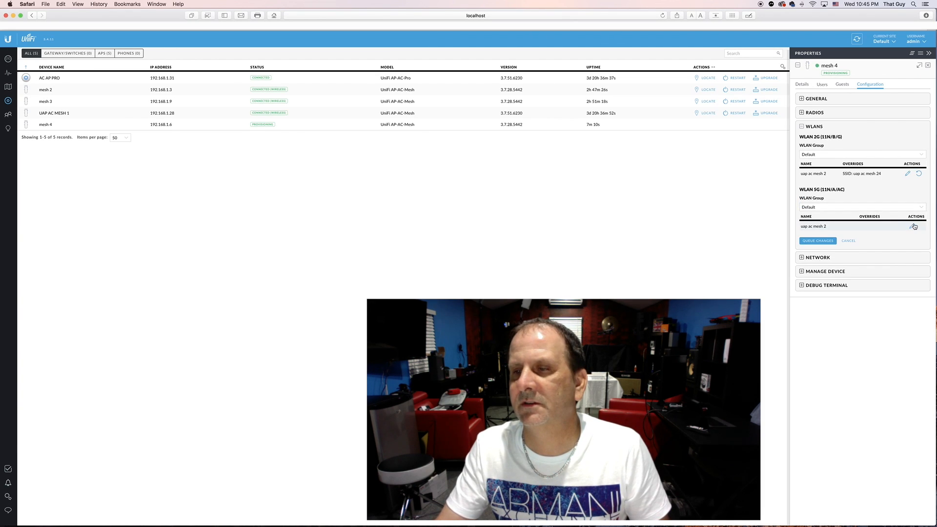
left_click(914, 226)
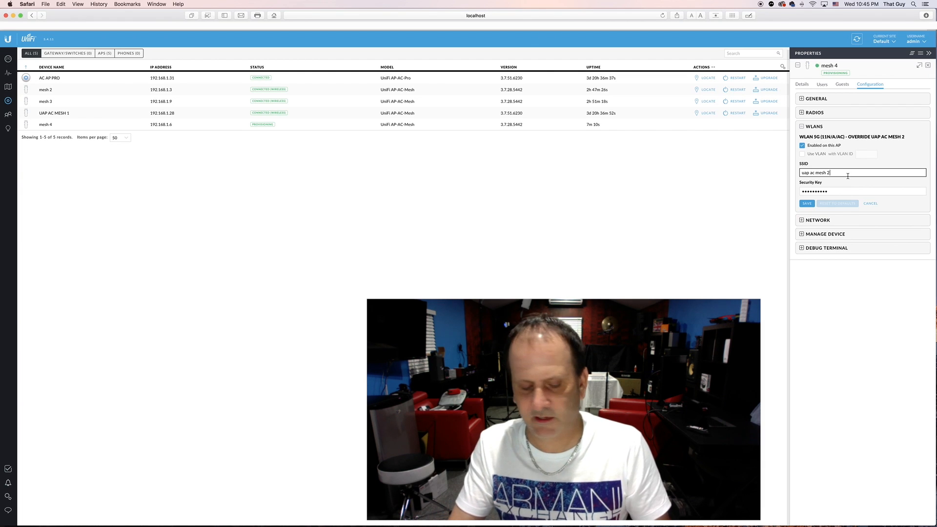
type("5")
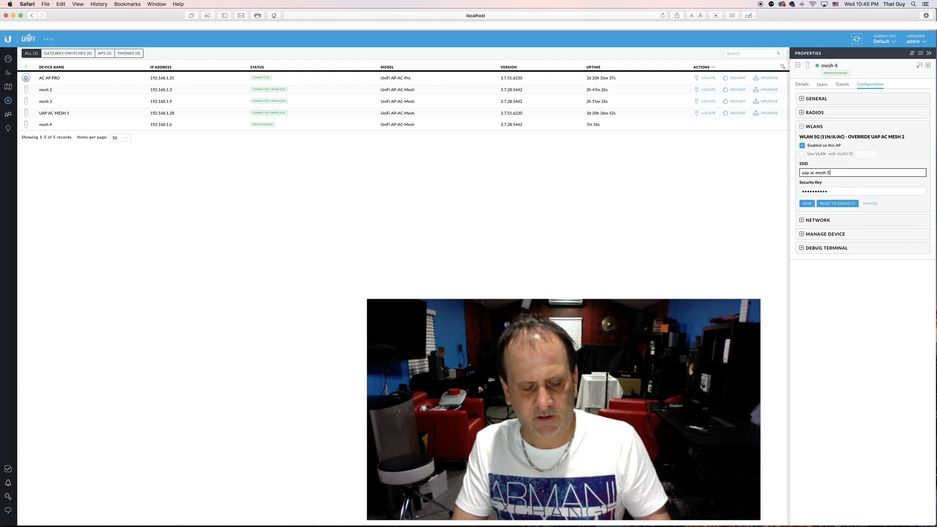
type("4")
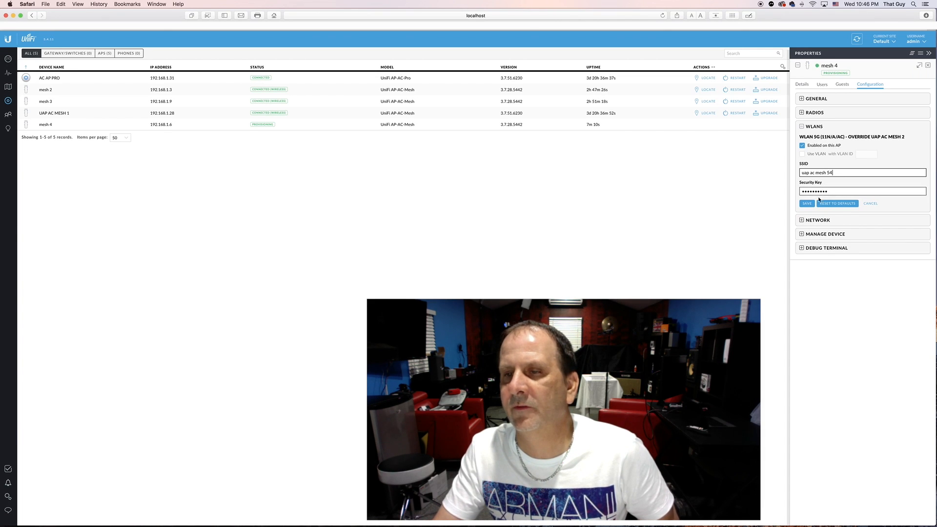
left_click(807, 203)
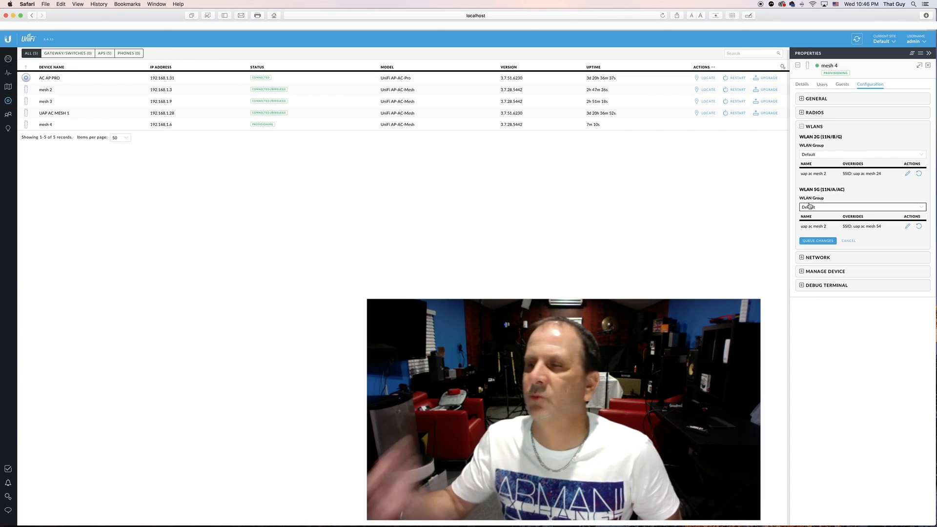
left_click(863, 207)
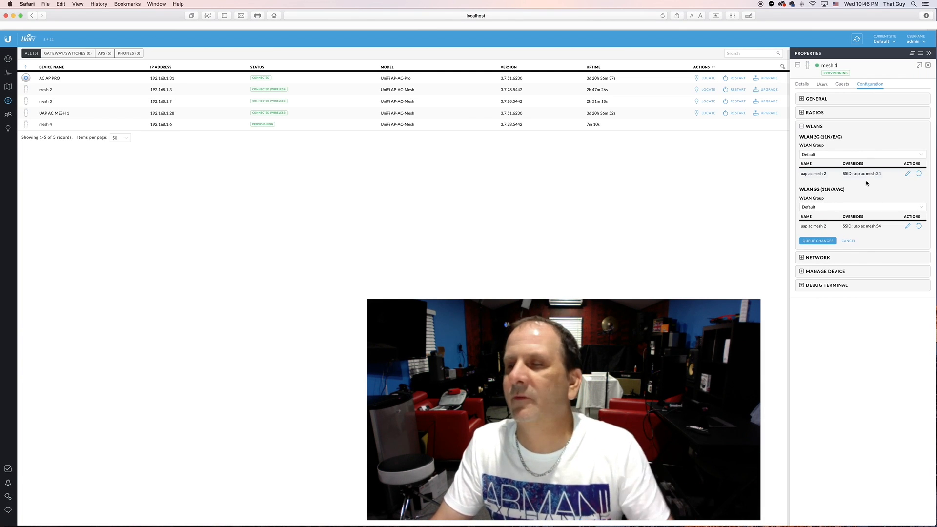
left_click(817, 240)
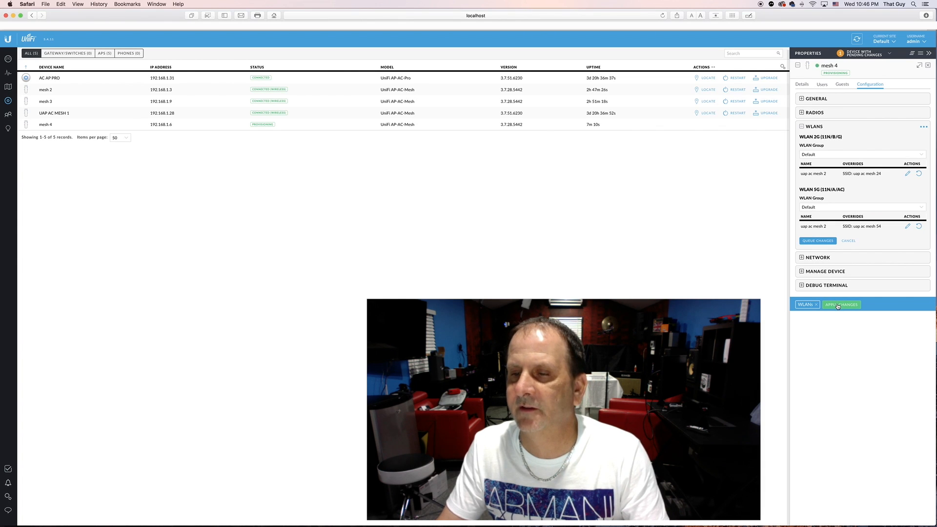
Step: Apply mesh 4's pending SSID overrides and collapse the WLANs section
left_click(841, 304)
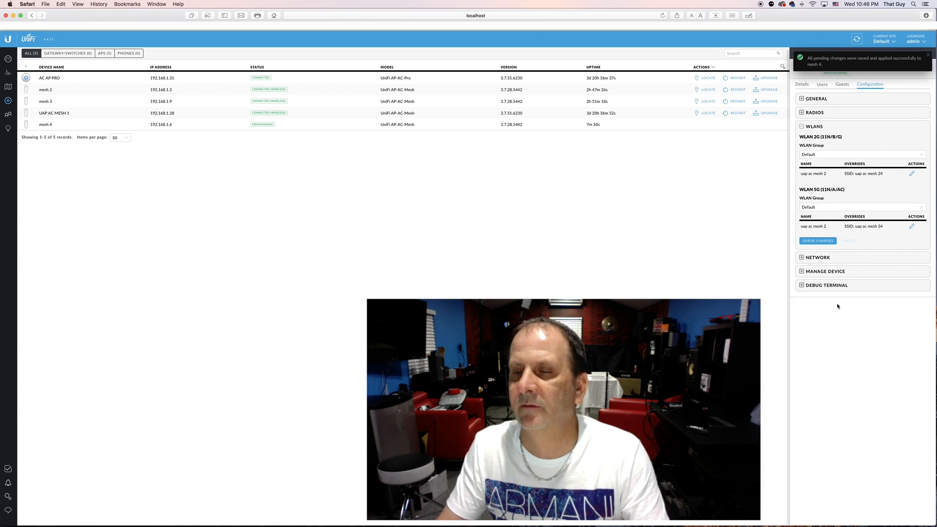
mouse_move(896, 240)
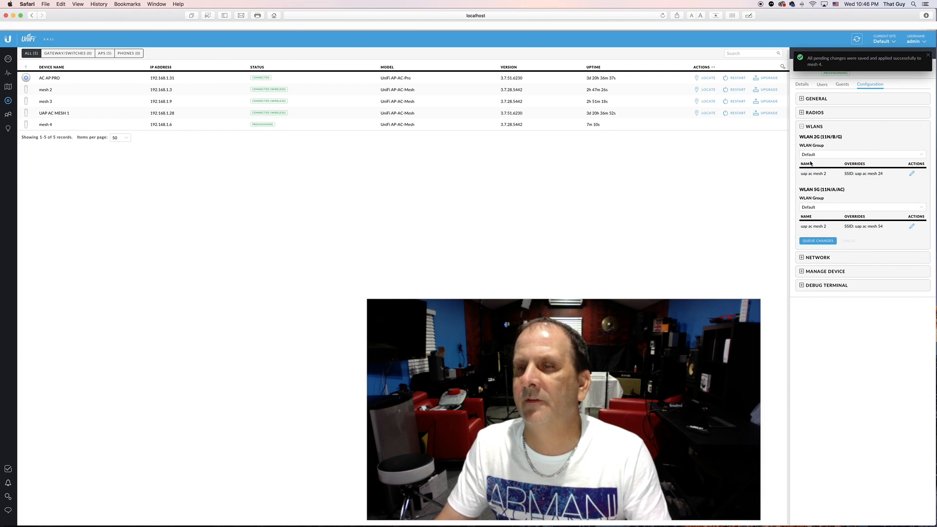
left_click(814, 125)
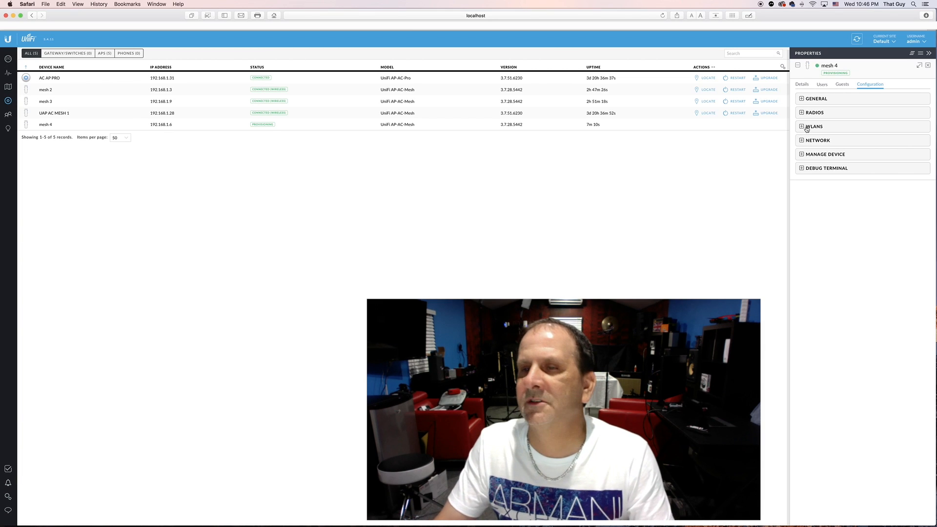
left_click(817, 98)
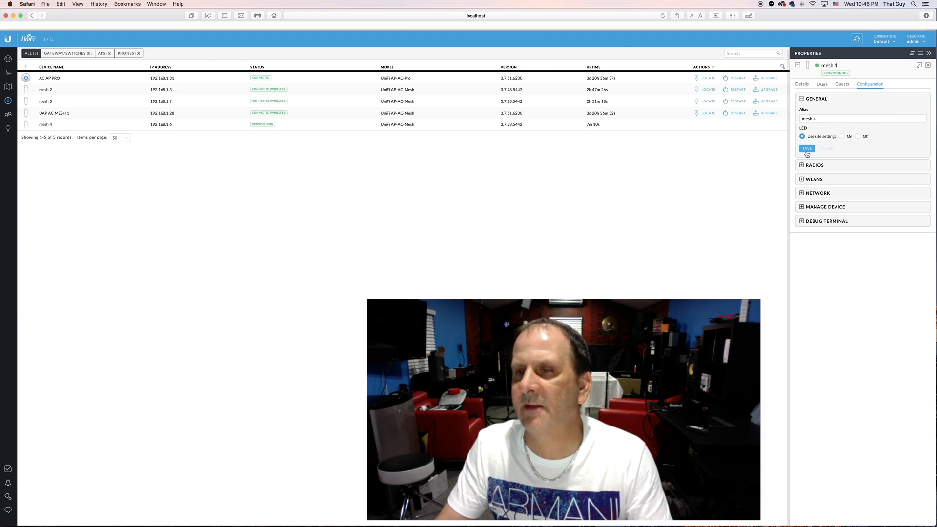
left_click(816, 98)
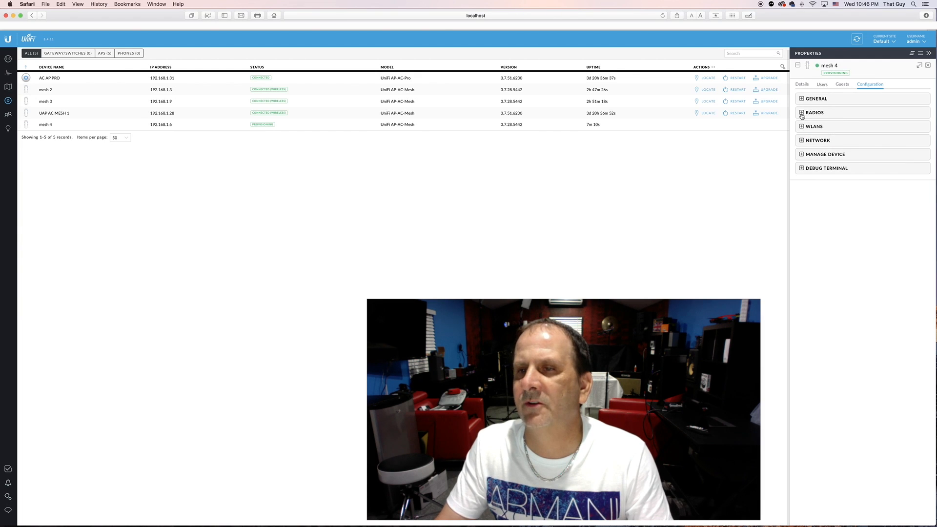
left_click(814, 113)
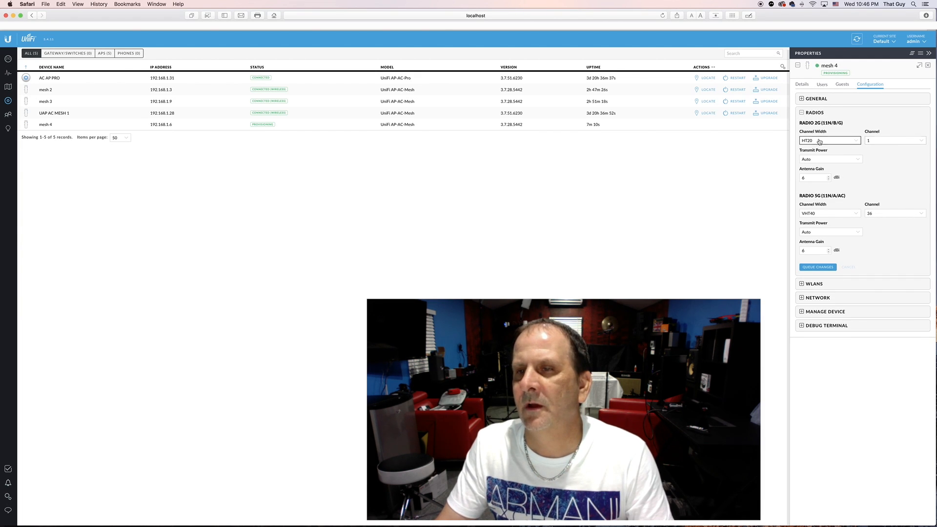
mouse_move(844, 216)
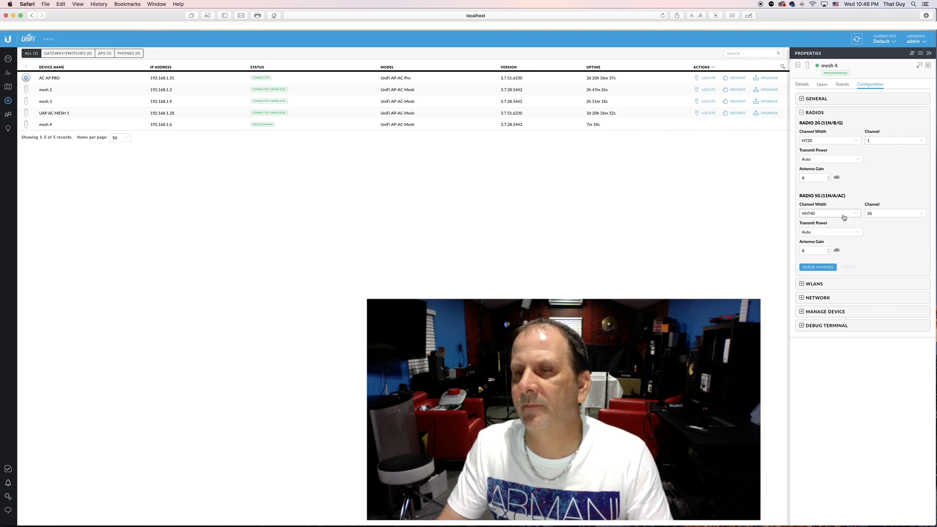
left_click(895, 213)
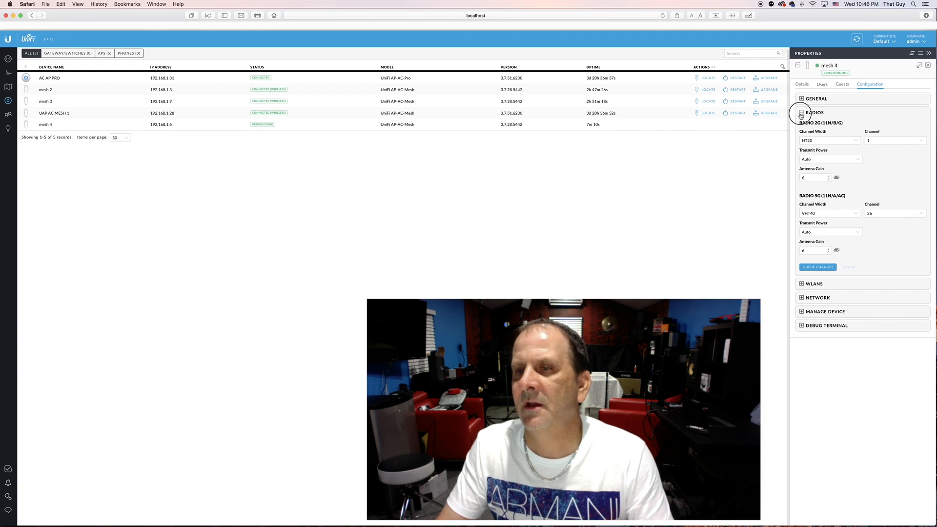
left_click(802, 113)
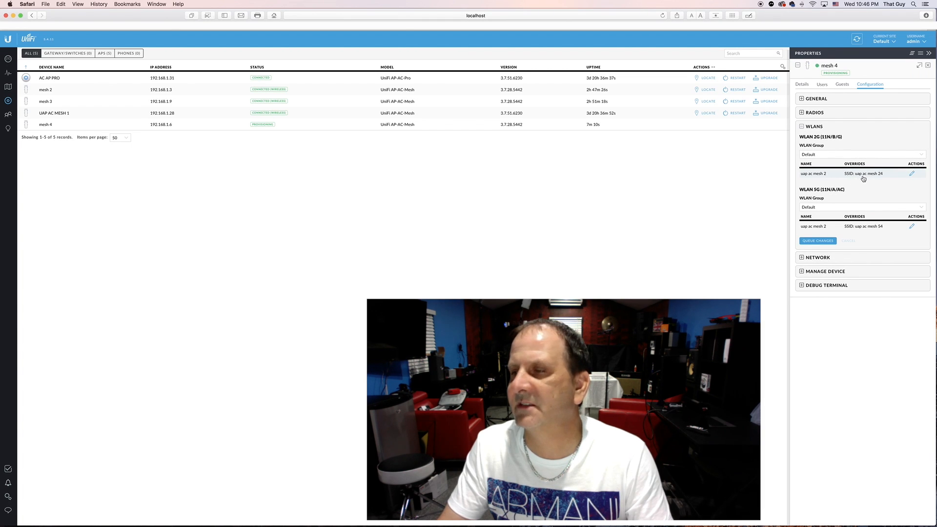
mouse_move(806, 198)
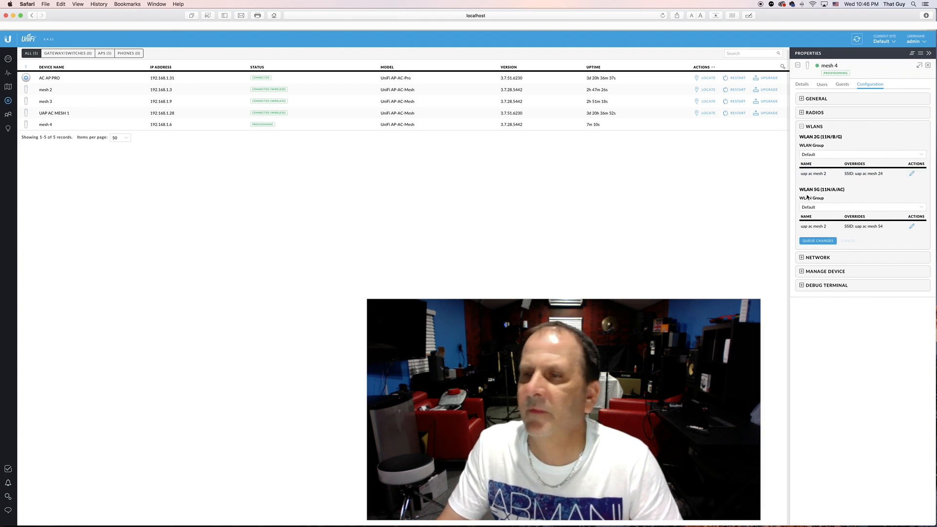
left_click(813, 125)
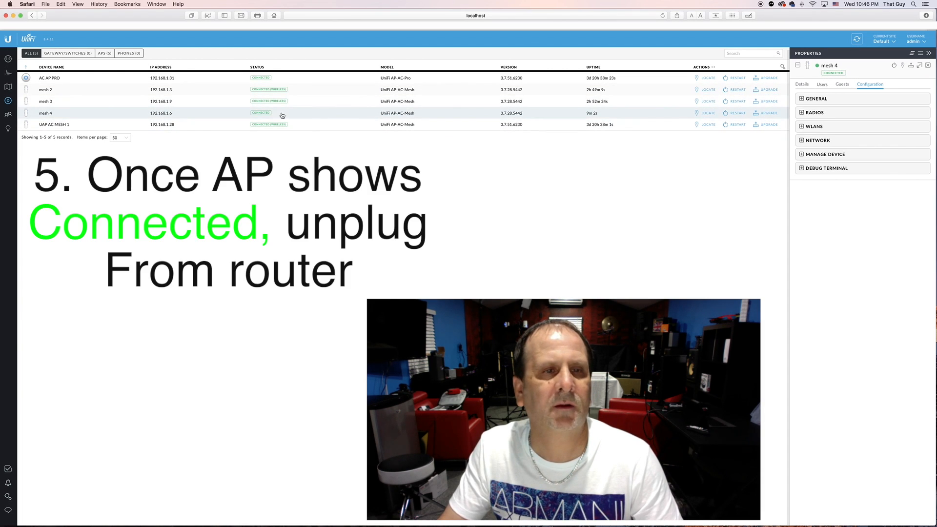
mouse_move(863, 94)
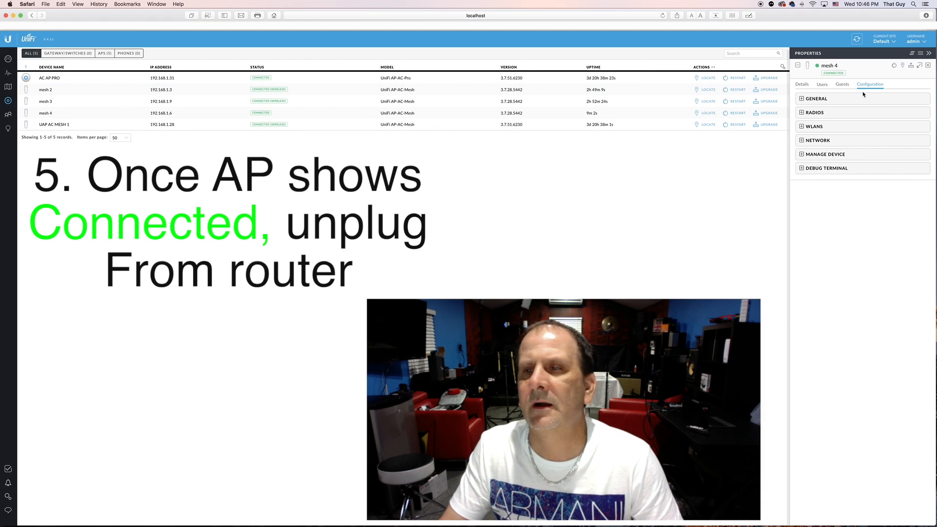
mouse_move(822, 122)
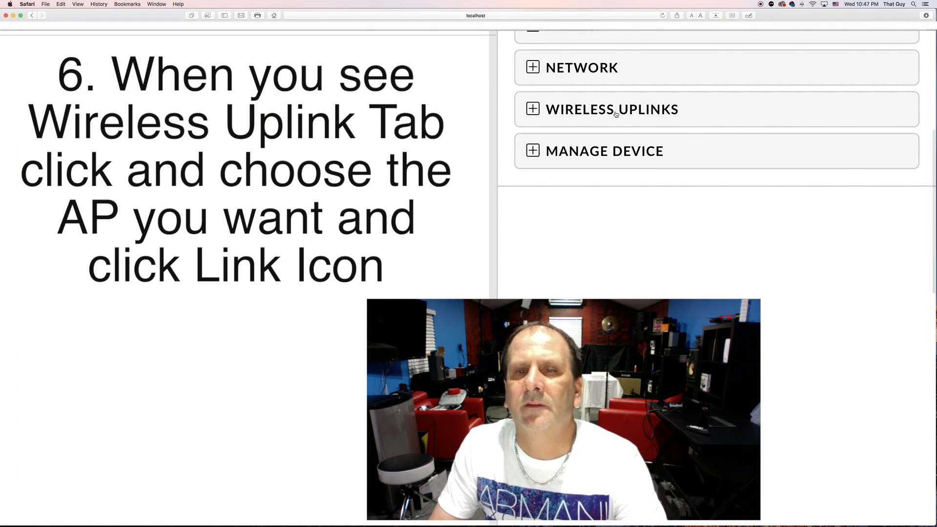
left_click(532, 109)
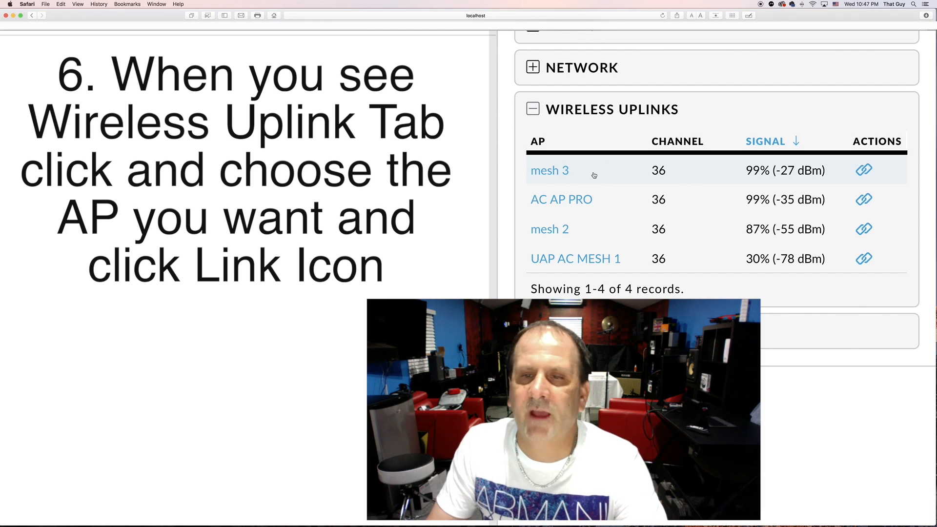
mouse_move(865, 170)
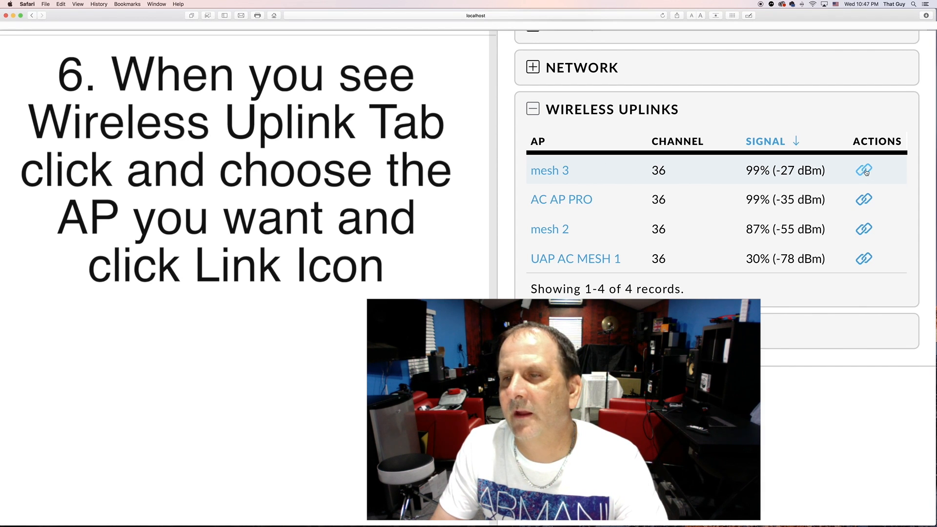
mouse_move(864, 170)
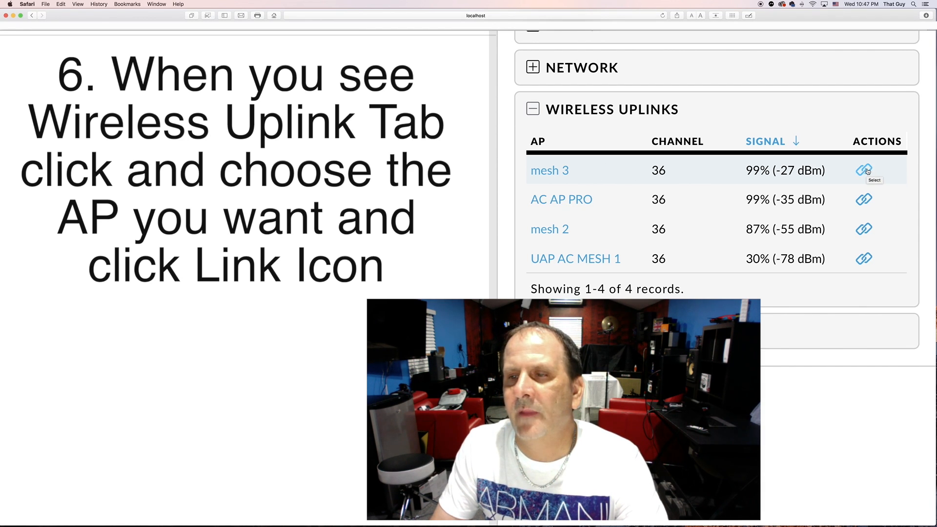
left_click(864, 170)
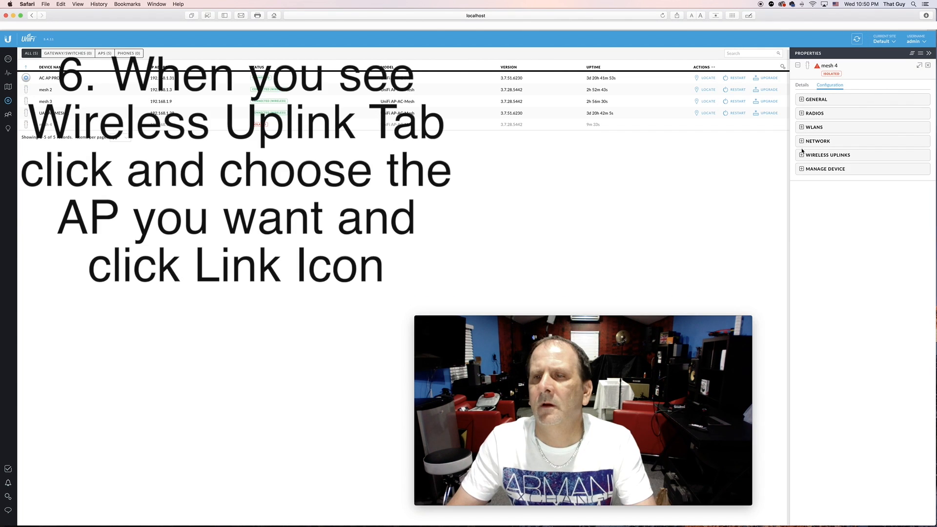
Step: Expand Wireless Uplinks and scroll to mesh 3 to select it as mesh 4's uplink
left_click(827, 155)
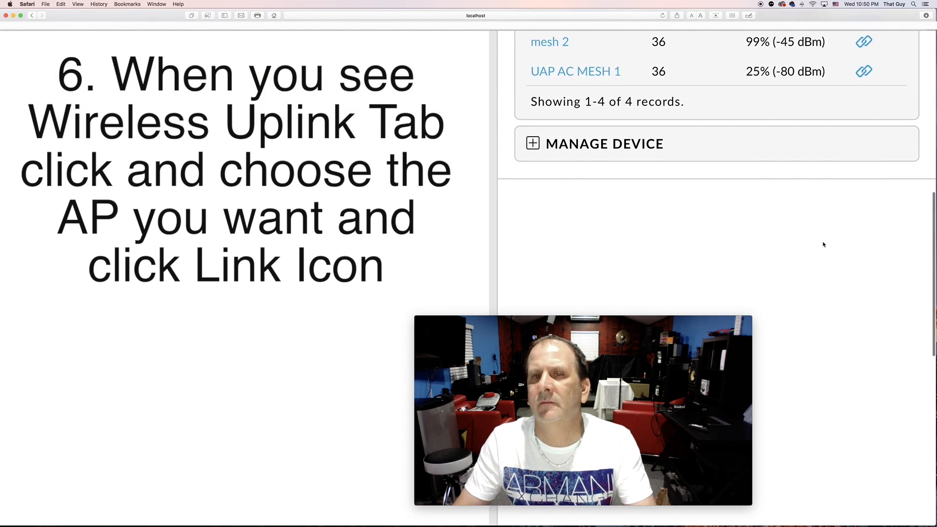
scroll("up", 3)
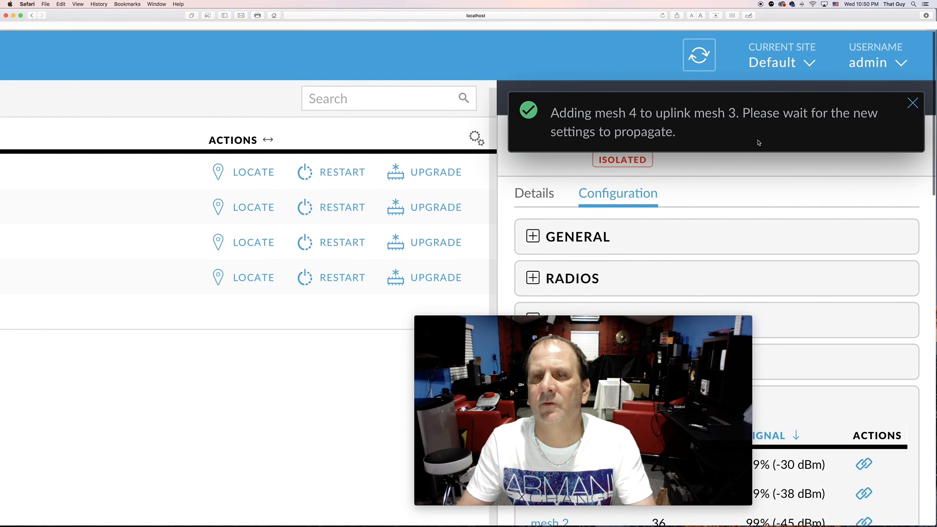
Step: Dismiss the 'Adding mesh 4 to uplink mesh 3' notification
left_click(913, 103)
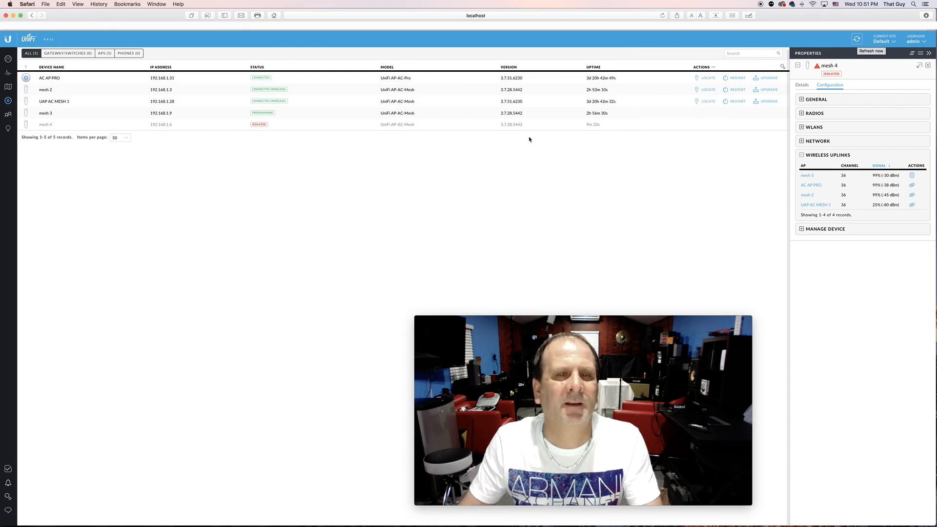
mouse_move(274, 125)
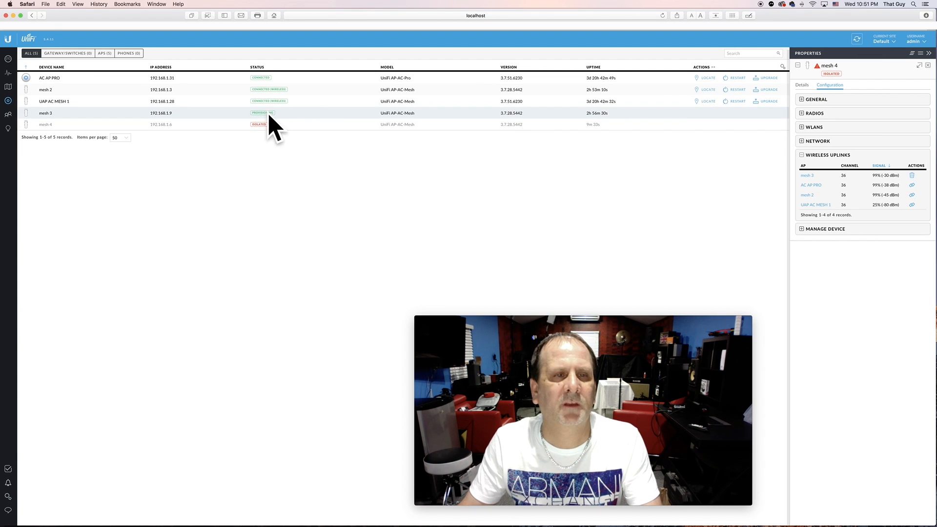